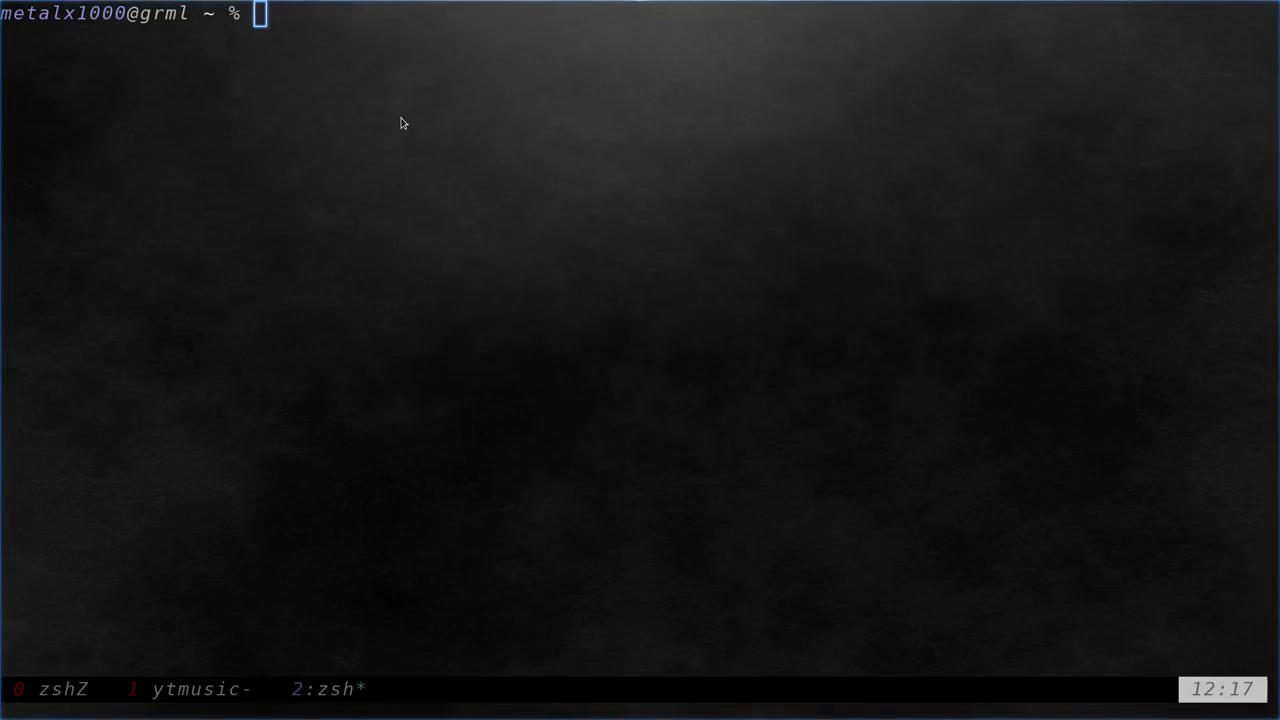
- Try curl chear.sh/c++ plain and quoted, hit the resolve error, then retype with cheat.sh
{"action": "type", "text": "curl"}
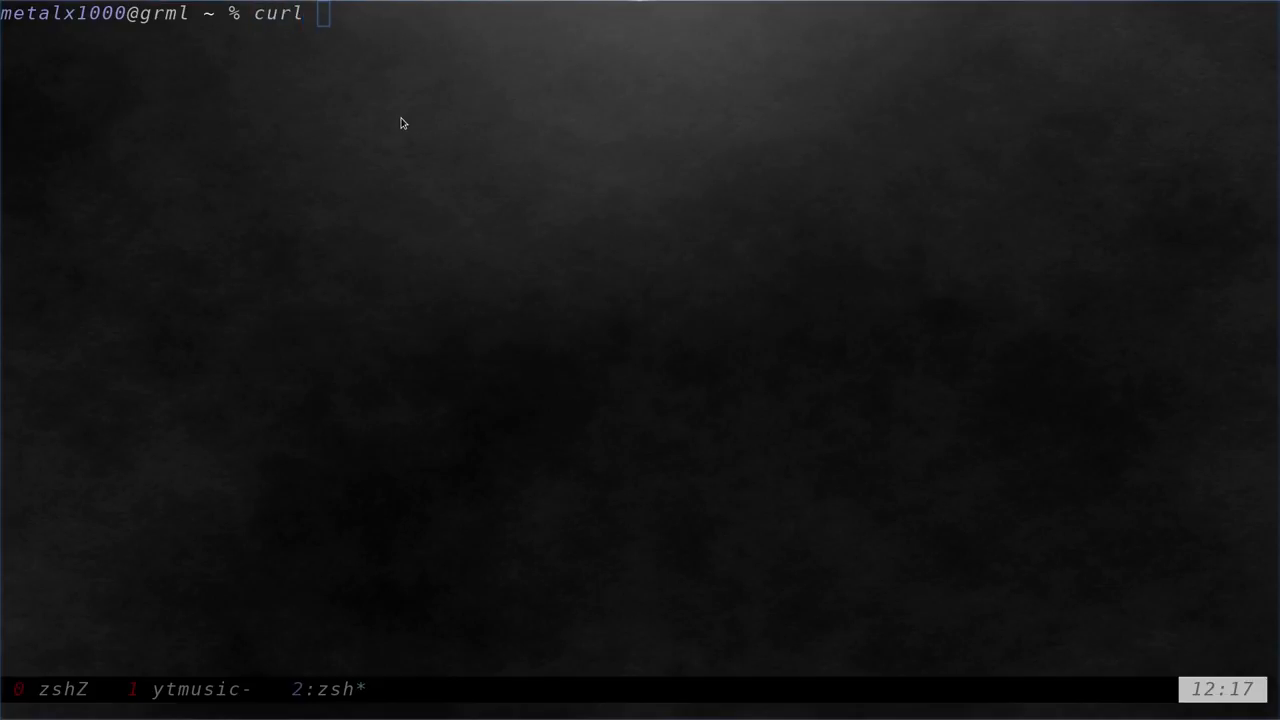
{"action": "type", "text": "cheat.sh/"}
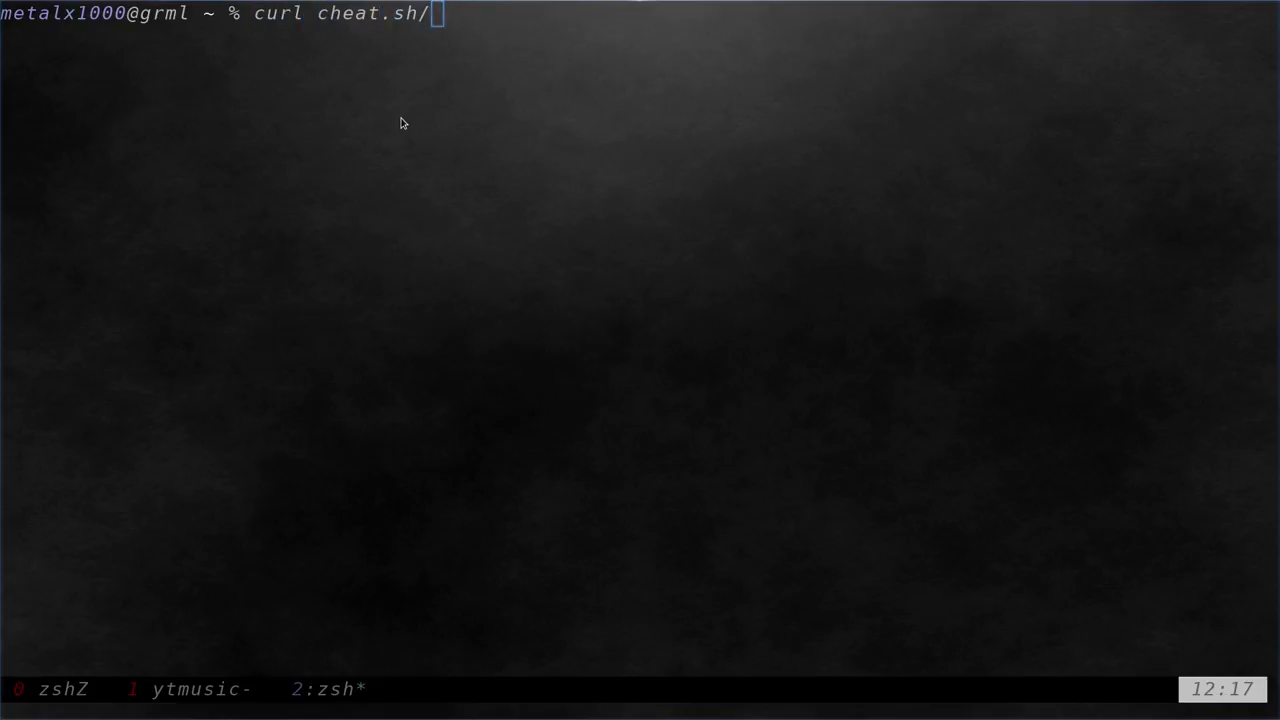
{"action": "type", "text": "mkdir"}
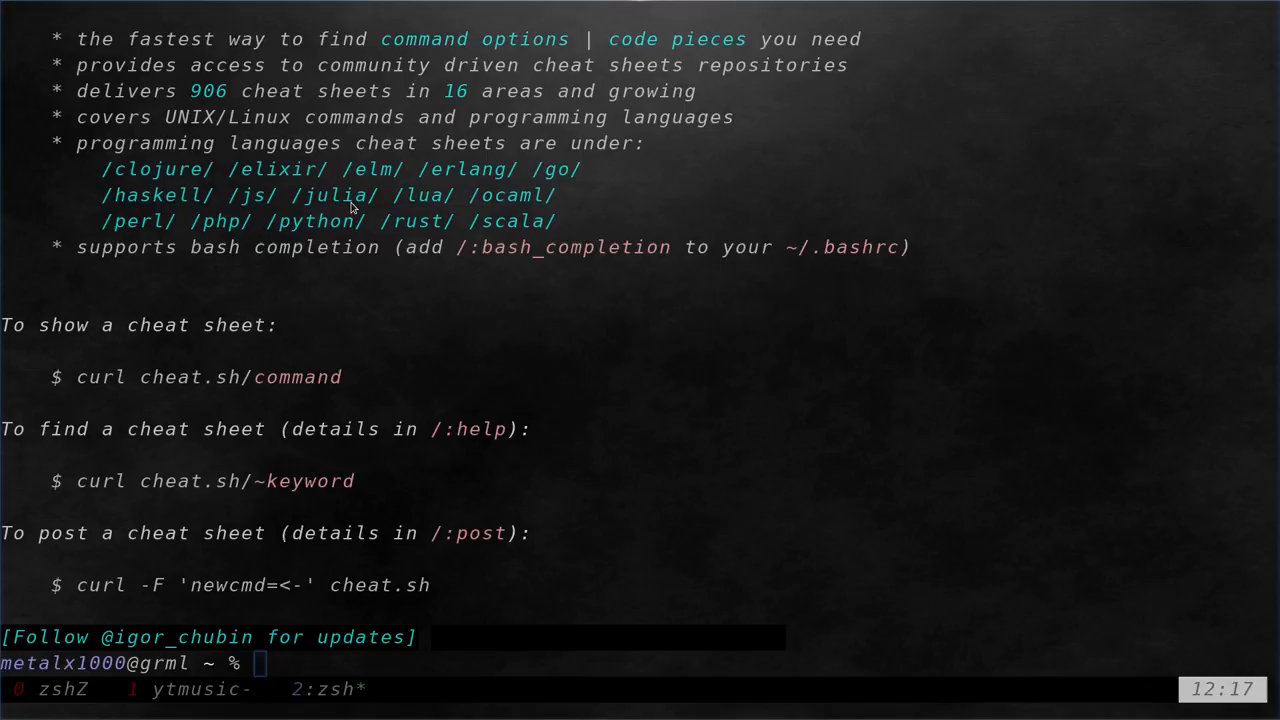
{"action": "mouse_move", "coordinate": [113, 459]}
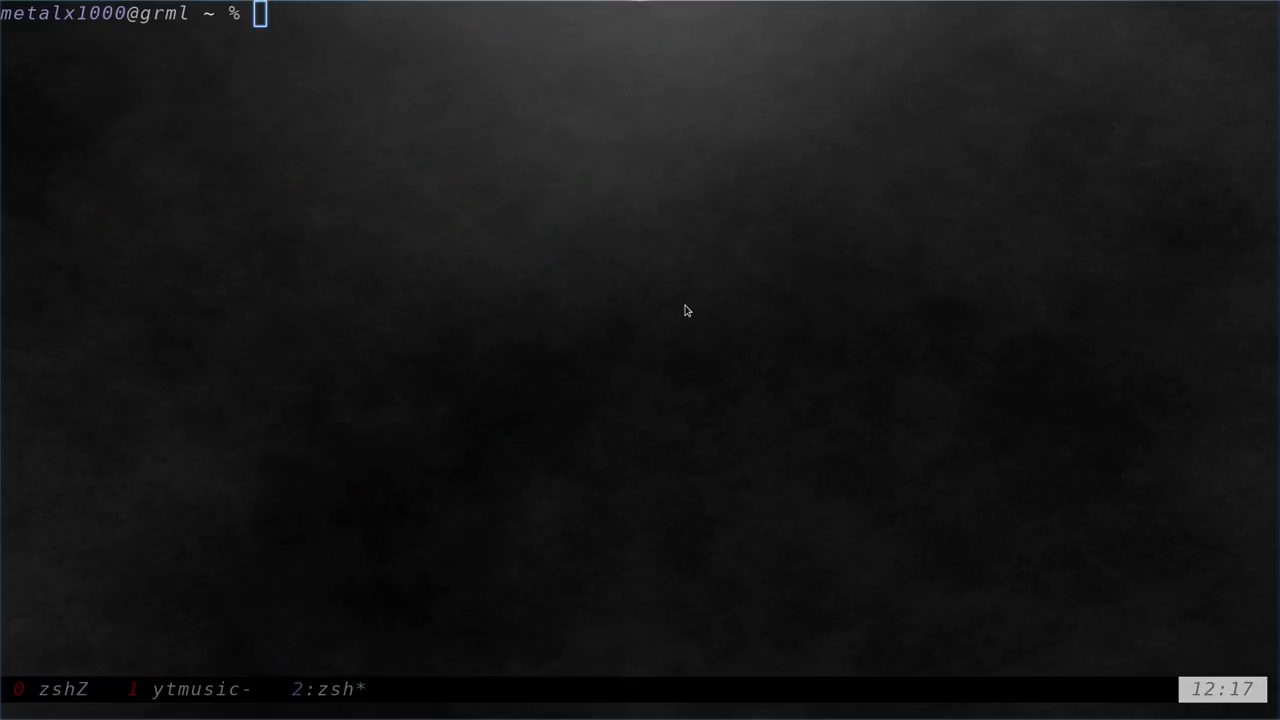
{"action": "type", "text": "curl che"}
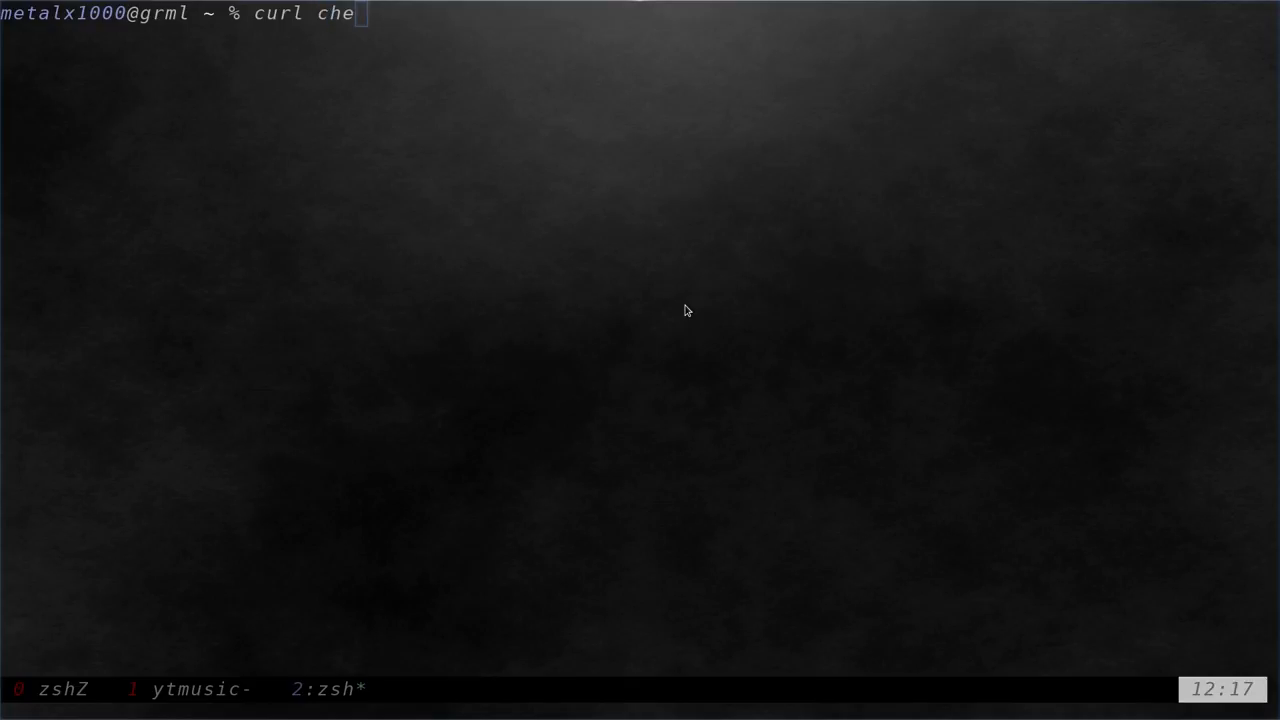
{"action": "type", "text": "ar.sh/c++"}
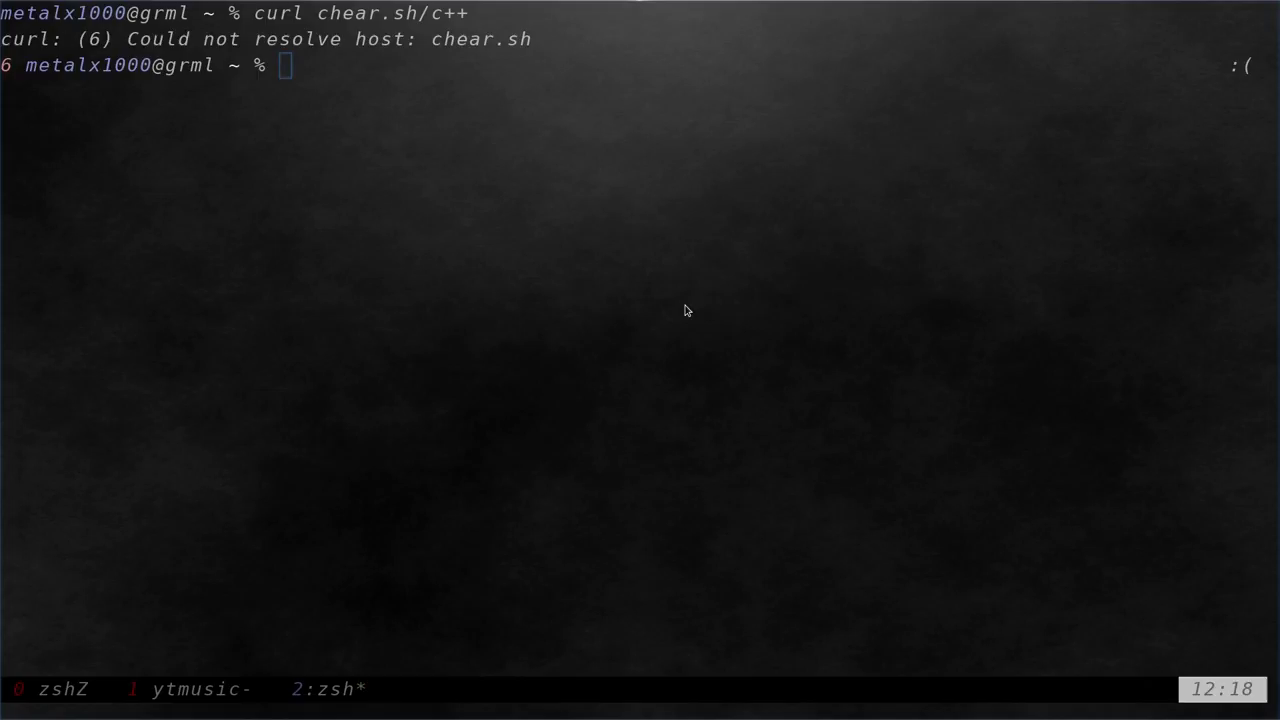
{"action": "type", "text": "curl chear.sh/c++\""}
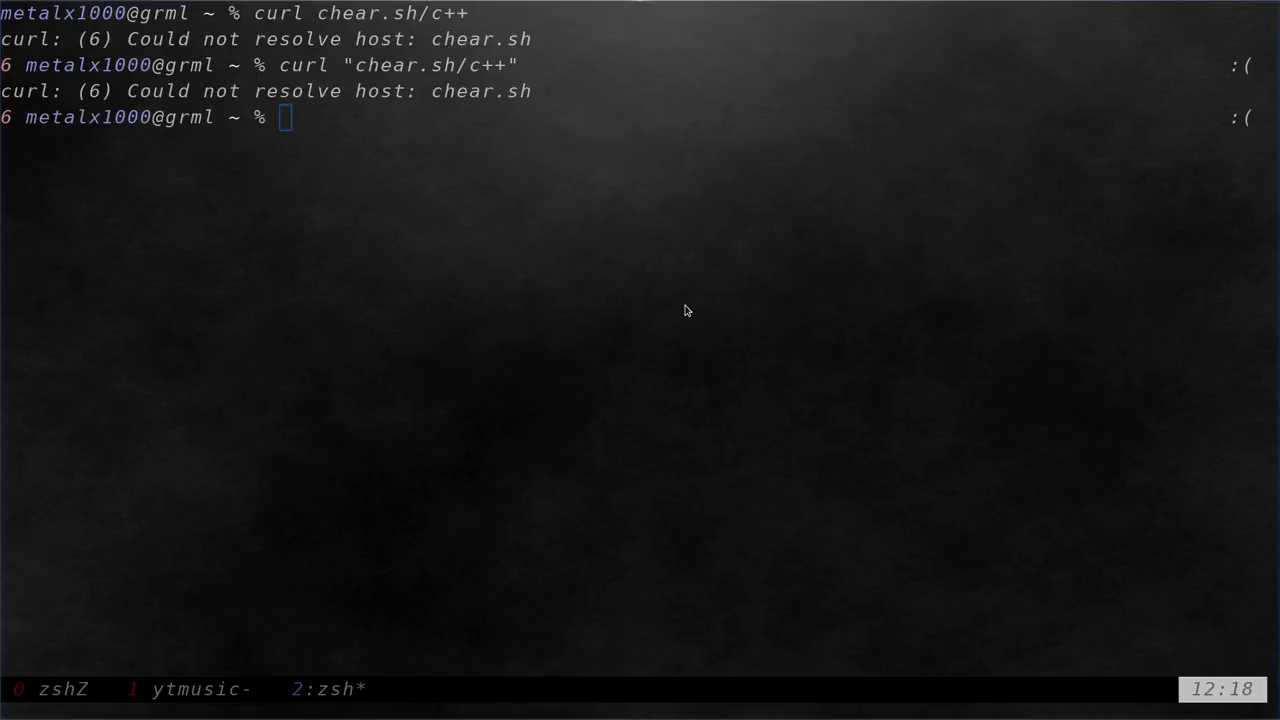
{"action": "type", "text": "curl chear.sh/c++"}
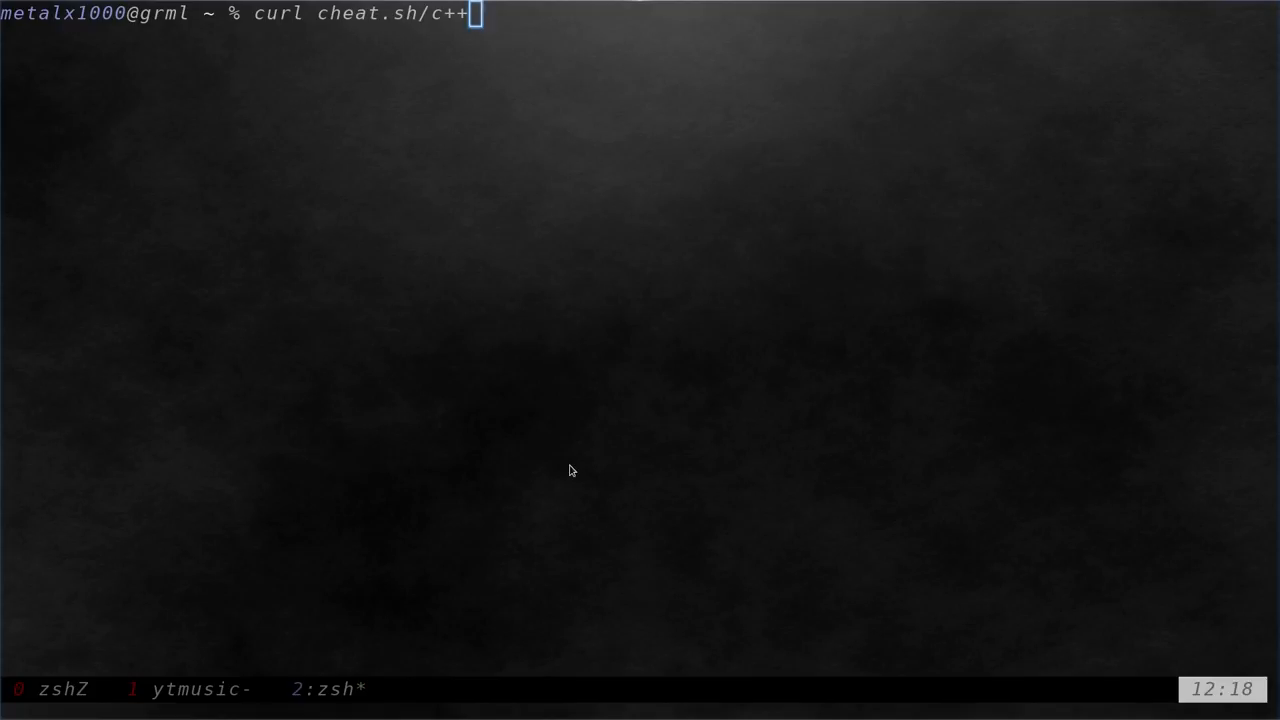
- Print the C++ arrays sheet via cheat.sh/c++/arrays, then list all topics with cheat.sh/c++/
{"action": "type", "text": "/arrays"}
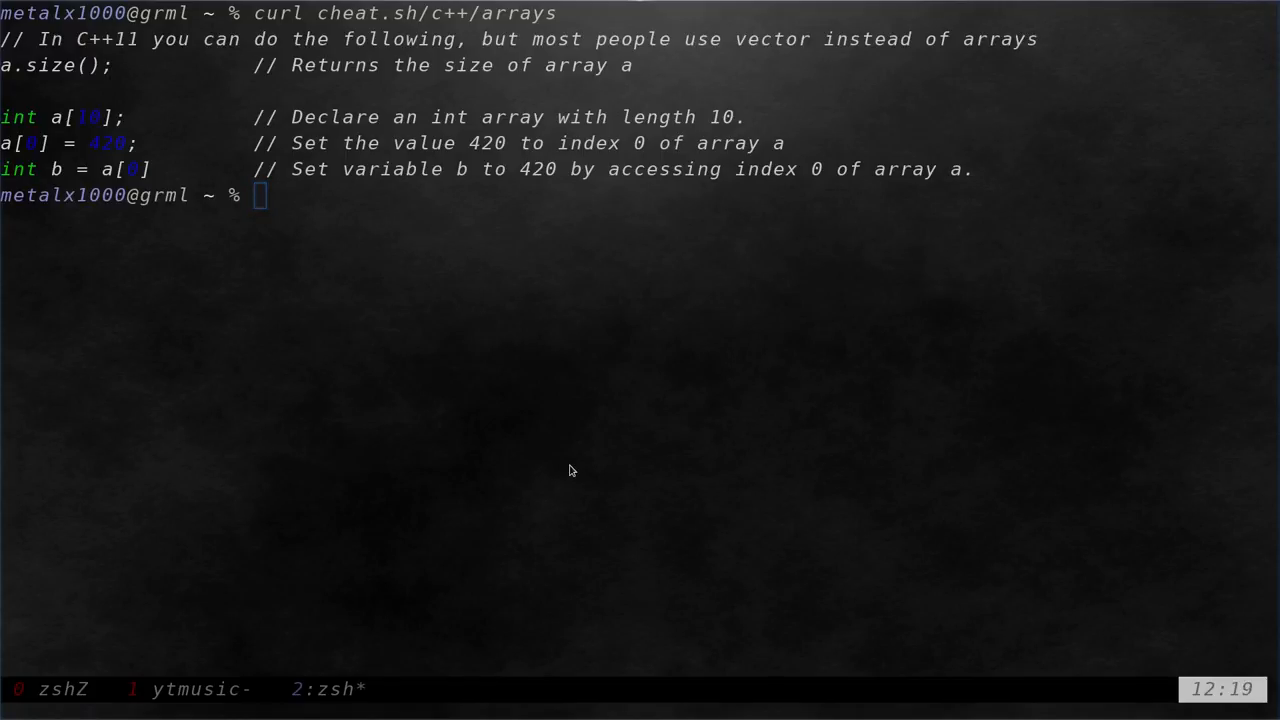
{"action": "type", "text": "curl cheat.sh/c++/arrays"}
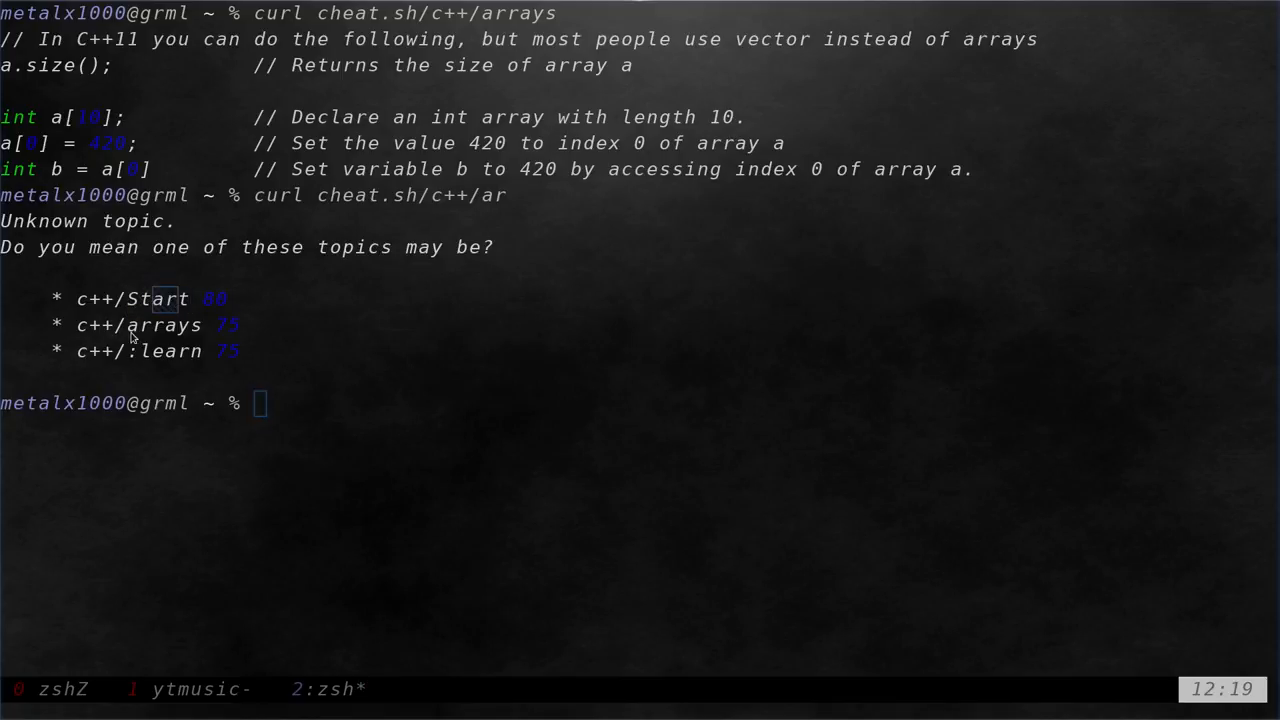
{"action": "mouse_move", "coordinate": [138, 358]}
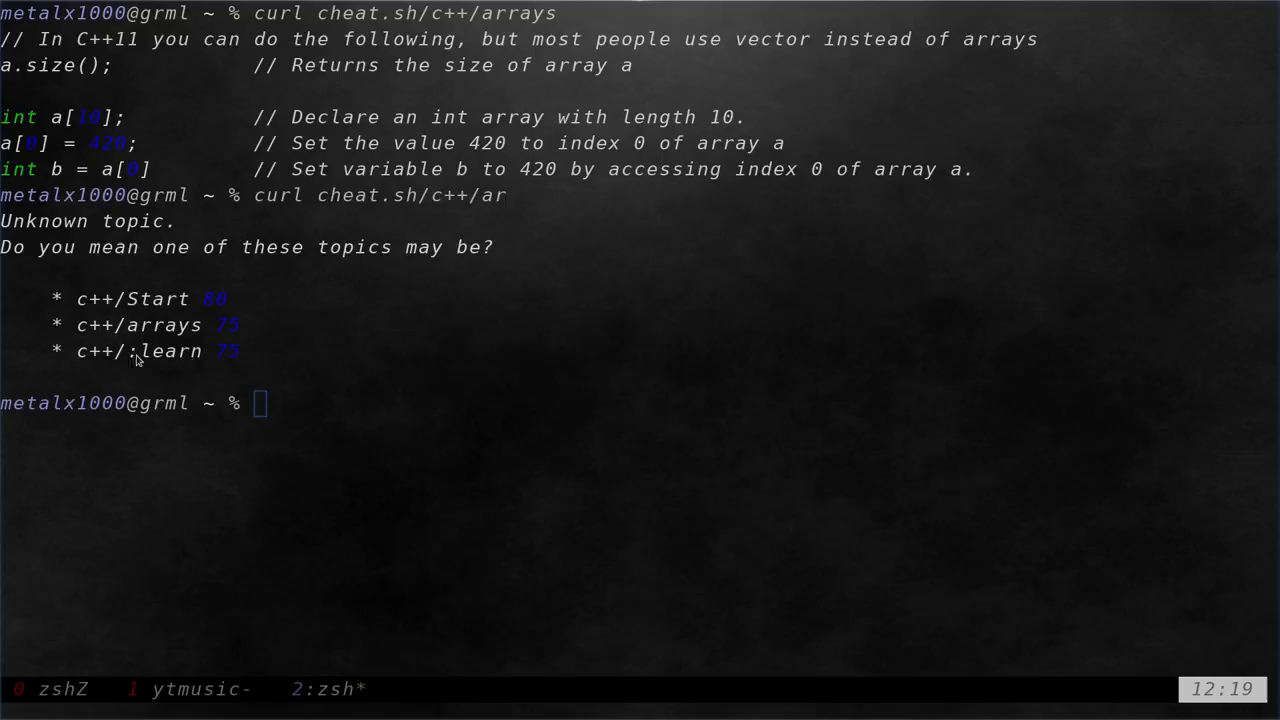
{"action": "mouse_move", "coordinate": [533, 282]}
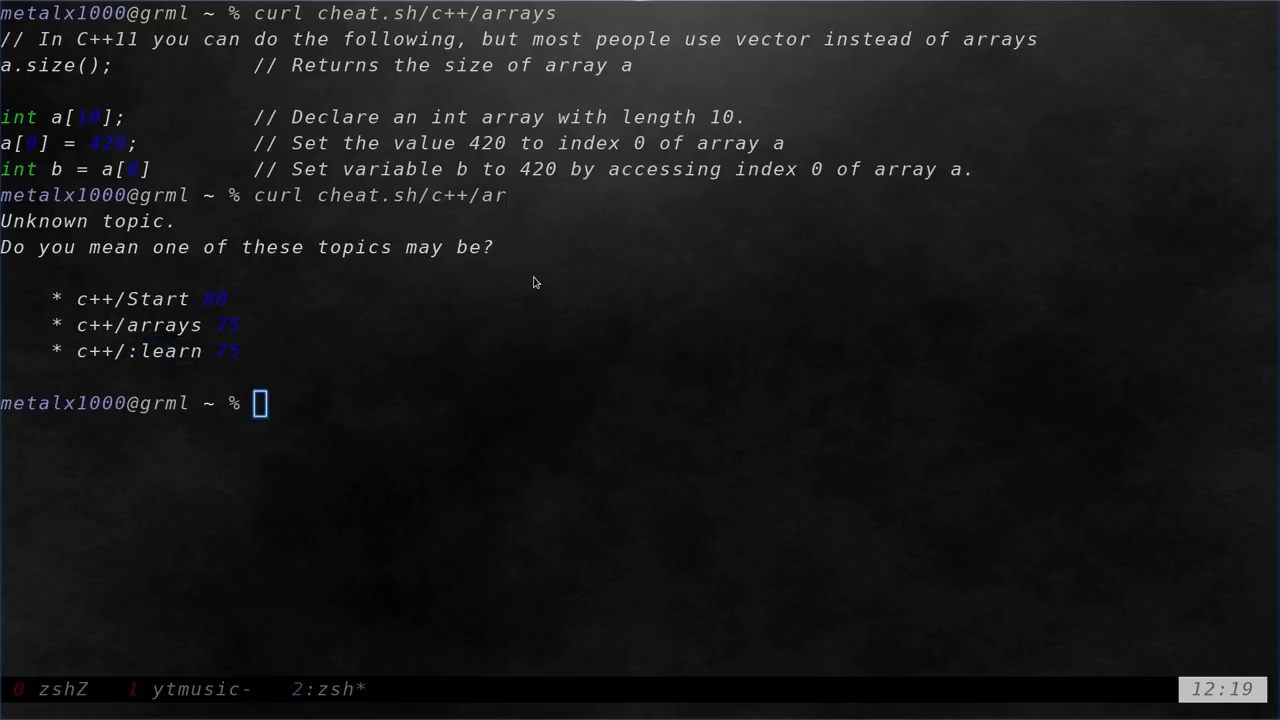
{"action": "type", "text": "curl cheat.sh/c++/"}
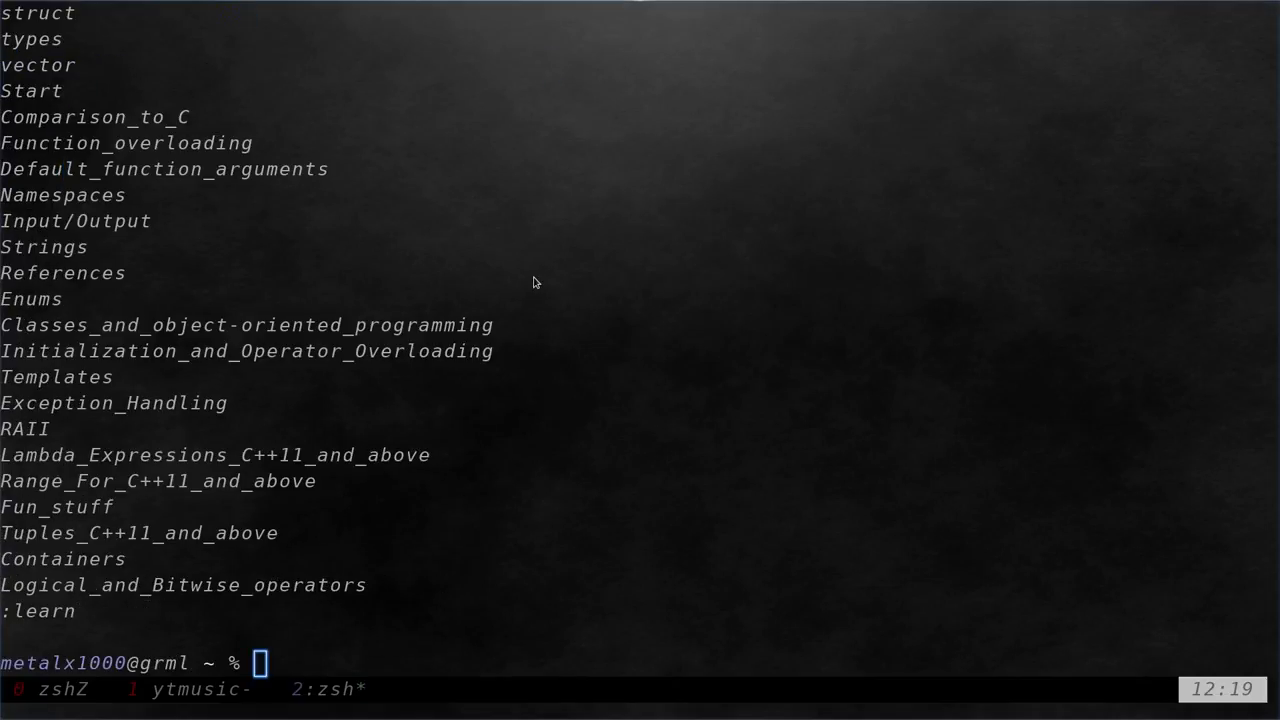
- Fetch the C++ hello sheet with curl cheat.sh/c++/hello
{"action": "type", "text": "curl cheat.sh/c++/hello"}
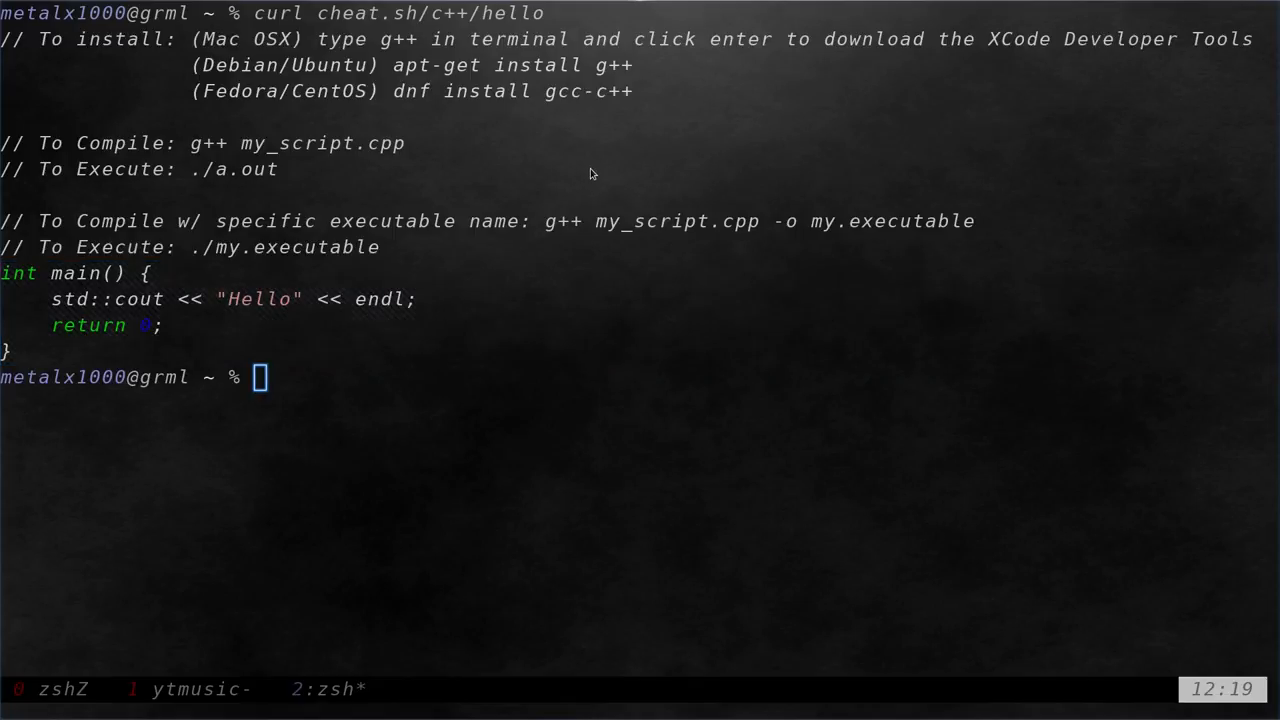
{"action": "type", "text": "curl cheat.sh/c++/h"}
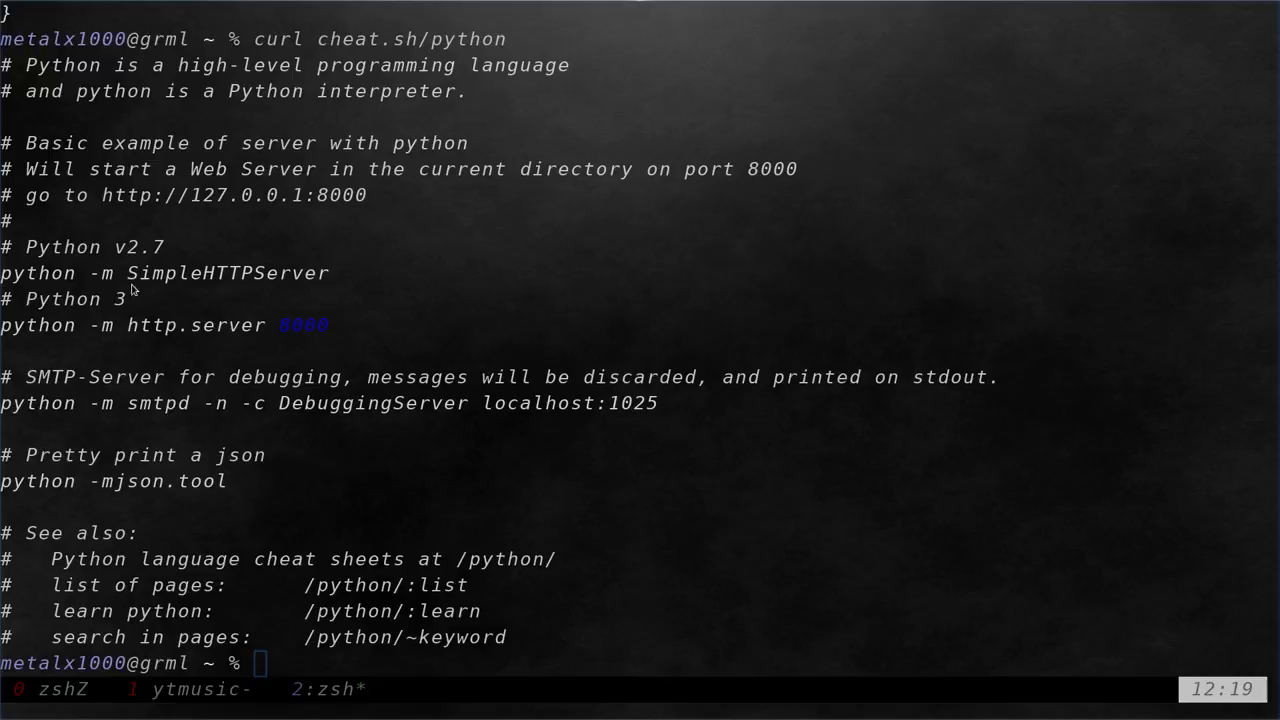
{"action": "double_click", "coordinate": [160, 273]}
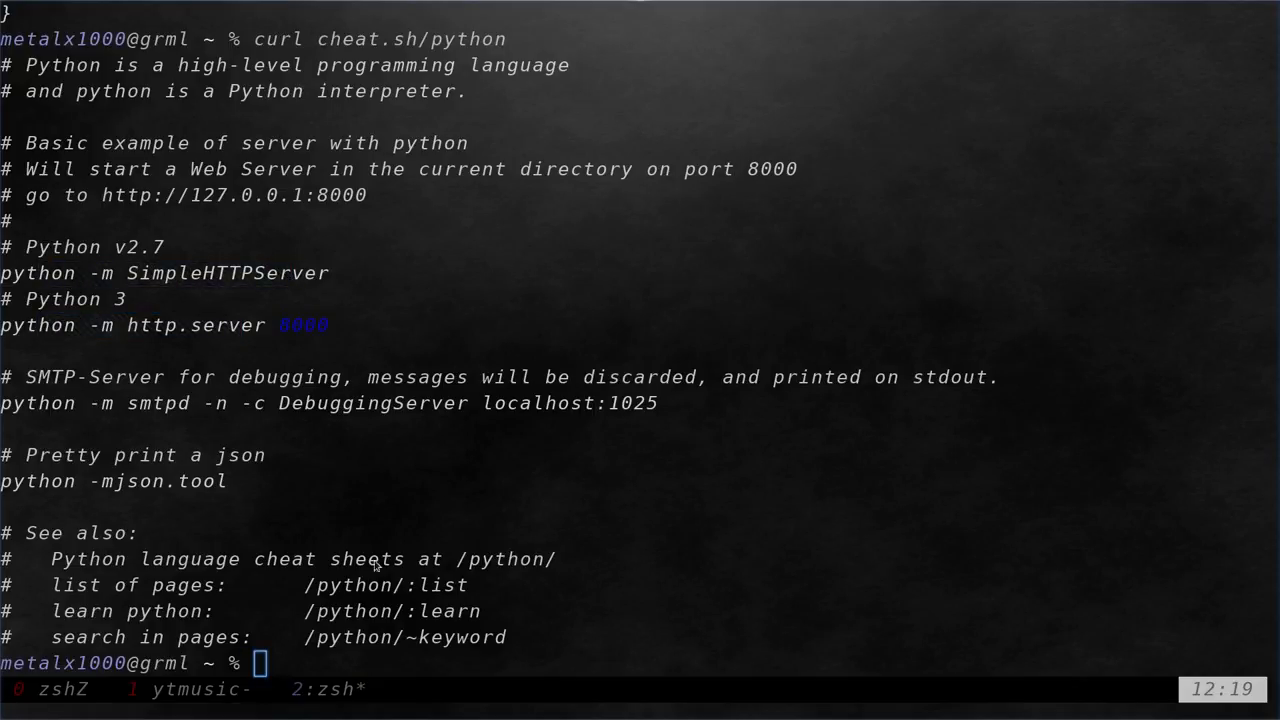
- Print the Python sheet, then edit the recalled command into curl cheat.sh/:list
{"action": "type", "text": "curl cheat.sh/python"}
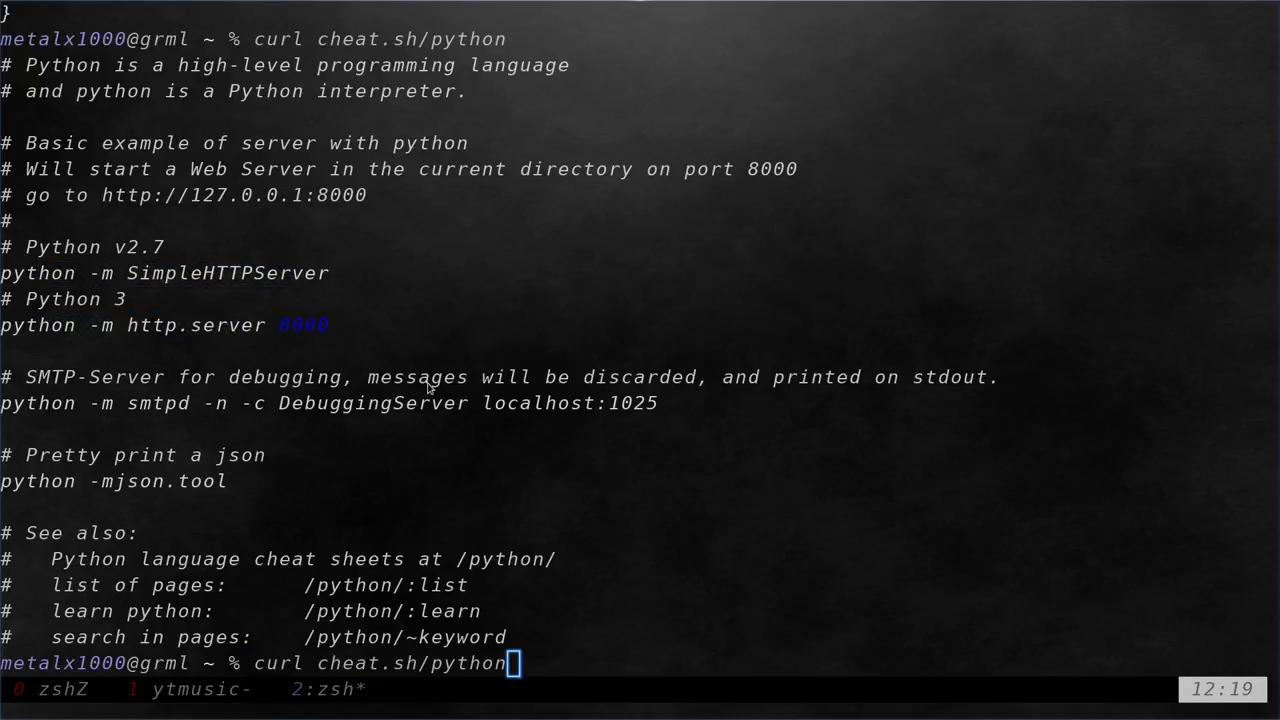
{"action": "key", "text": "BackSpace"}
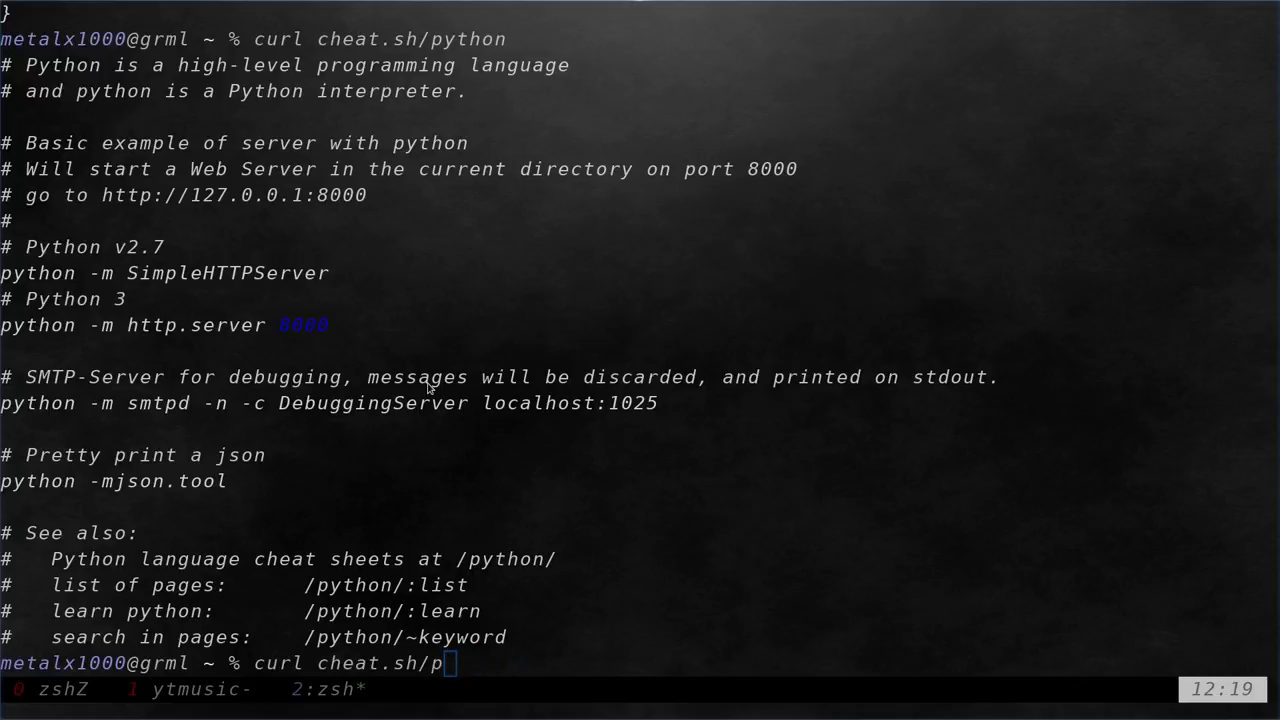
{"action": "type", "text": "\"list"}
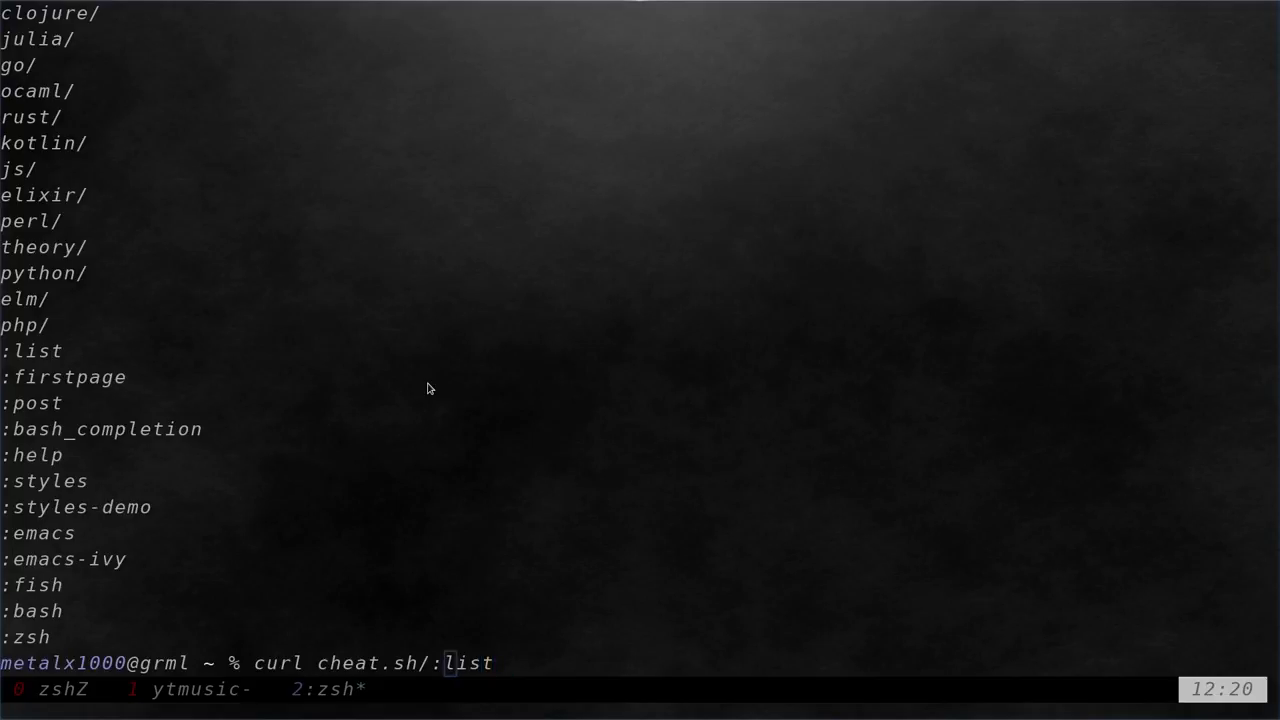
- Print the python/:list topic index and python/hello sheet, then clear the screen with Ctrl+L
{"action": "type", "text": "p"}
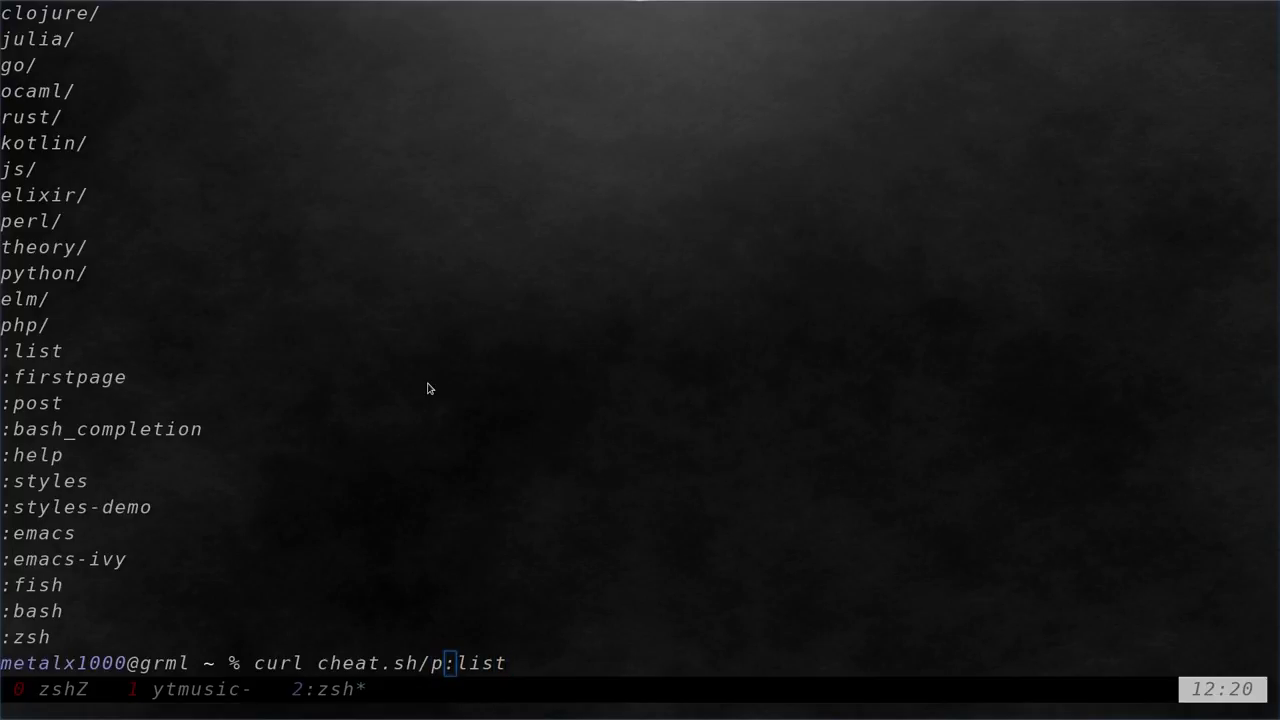
{"action": "type", "text": "ython/"}
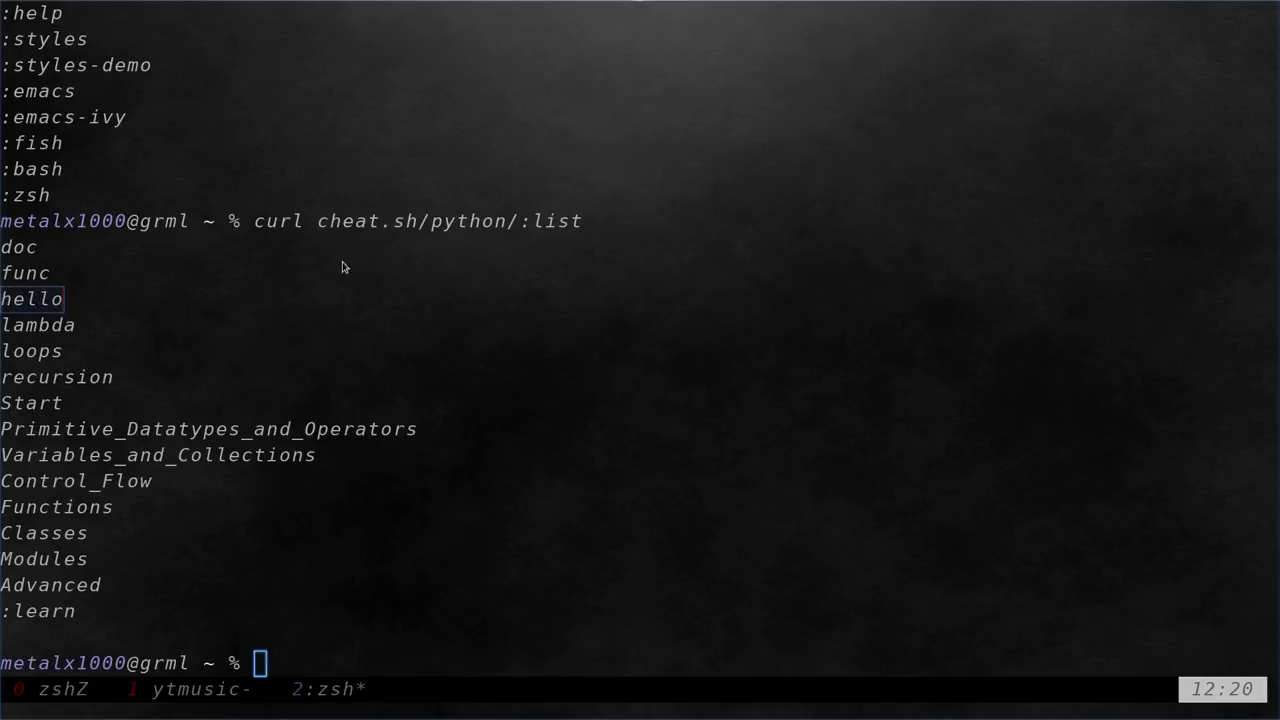
{"action": "type", "text": "curl cheat.sh/python/hello"}
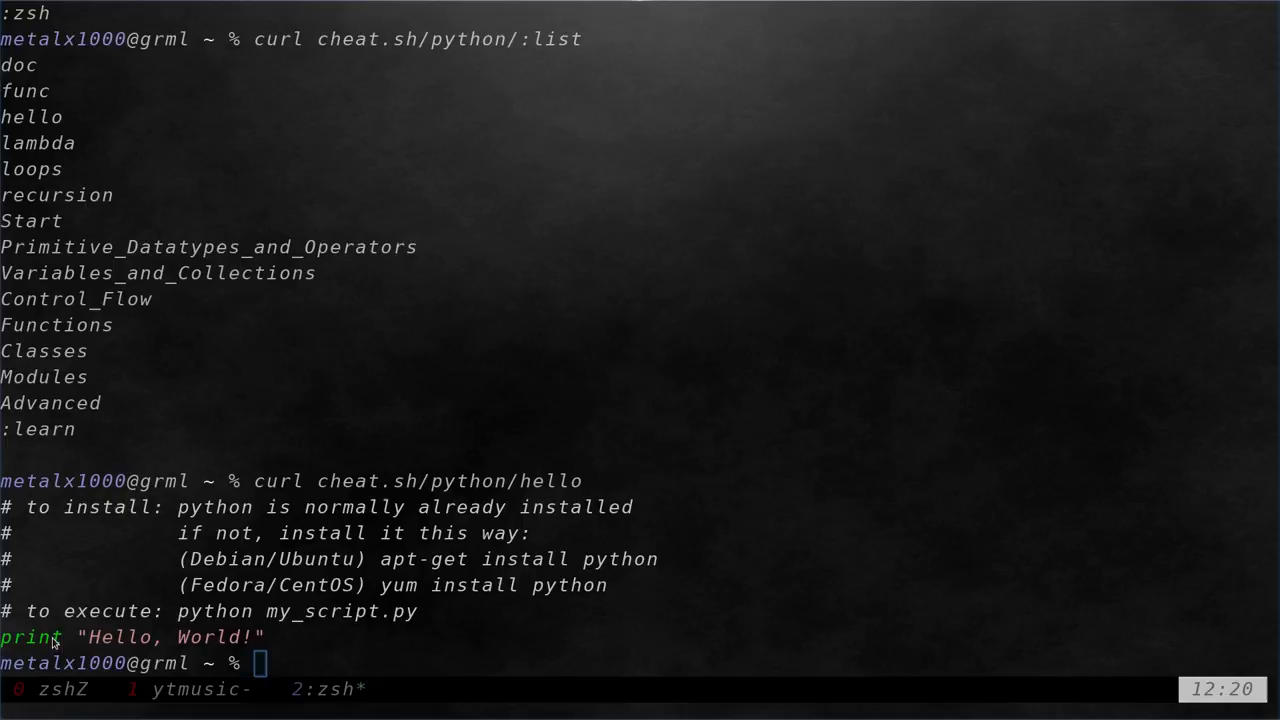
{"action": "mouse_move", "coordinate": [397, 570]}
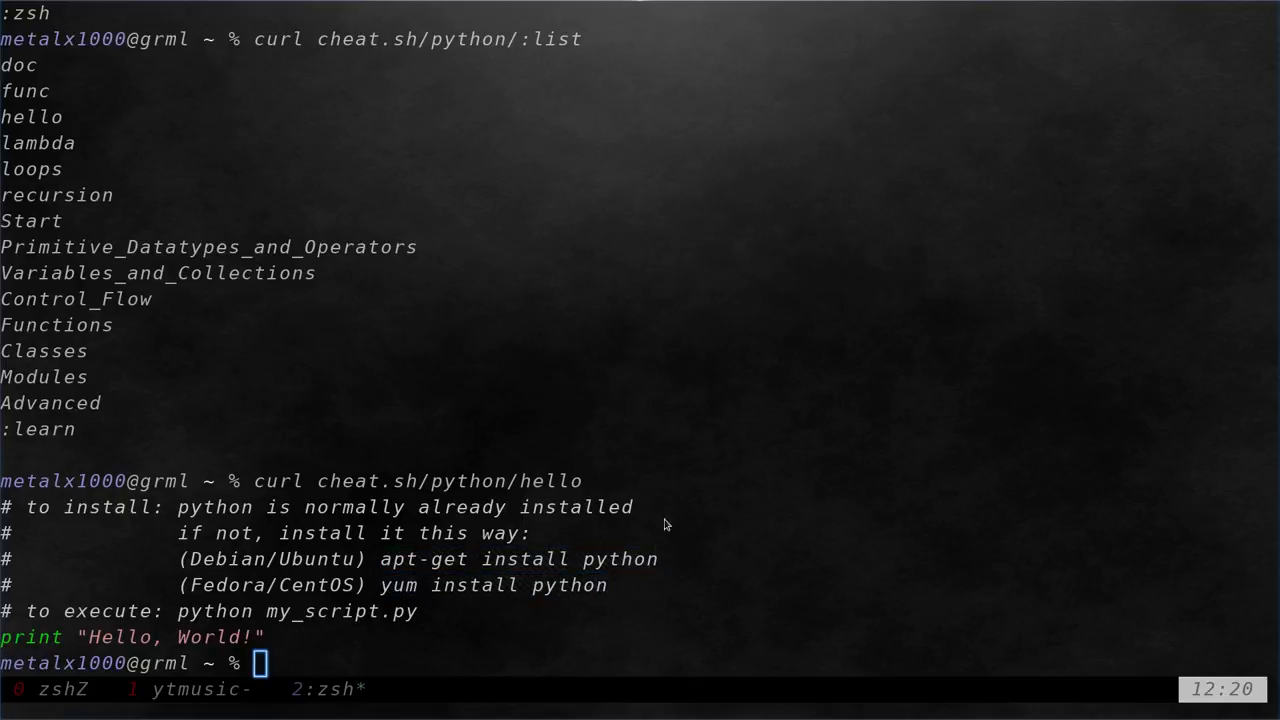
{"action": "mouse_move", "coordinate": [675, 505]}
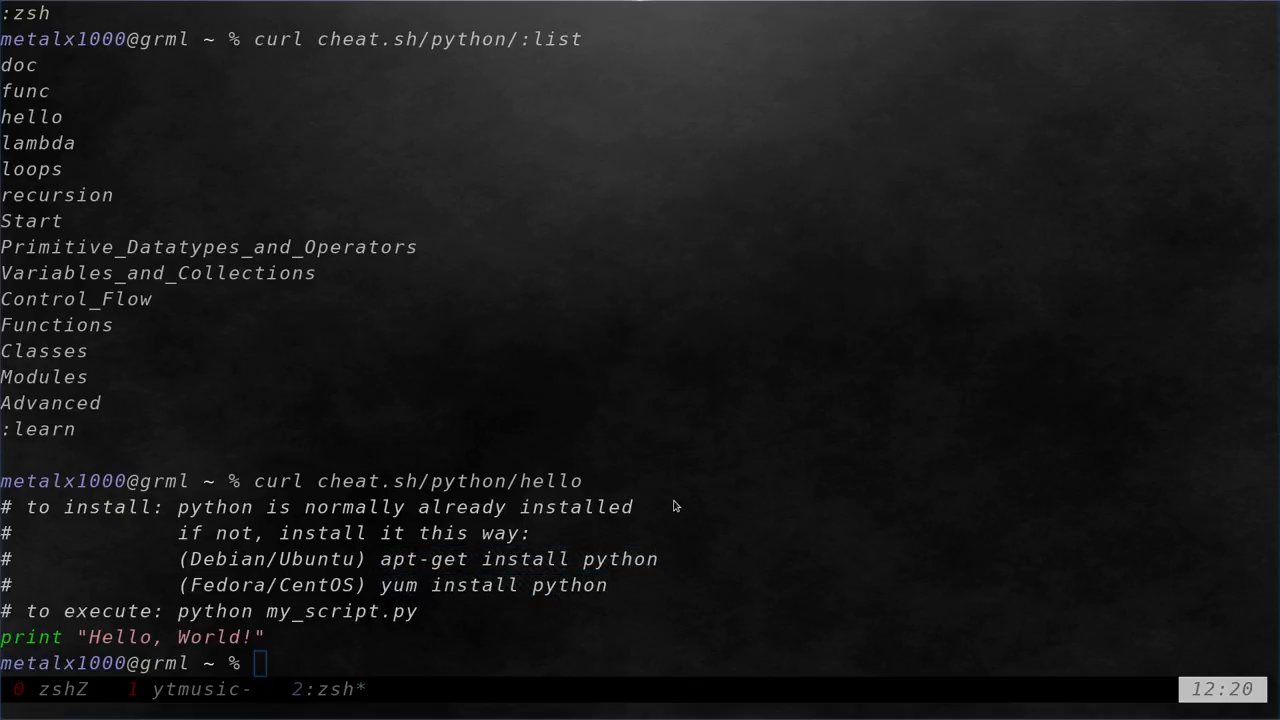
{"action": "key", "text": "ctrl+l"}
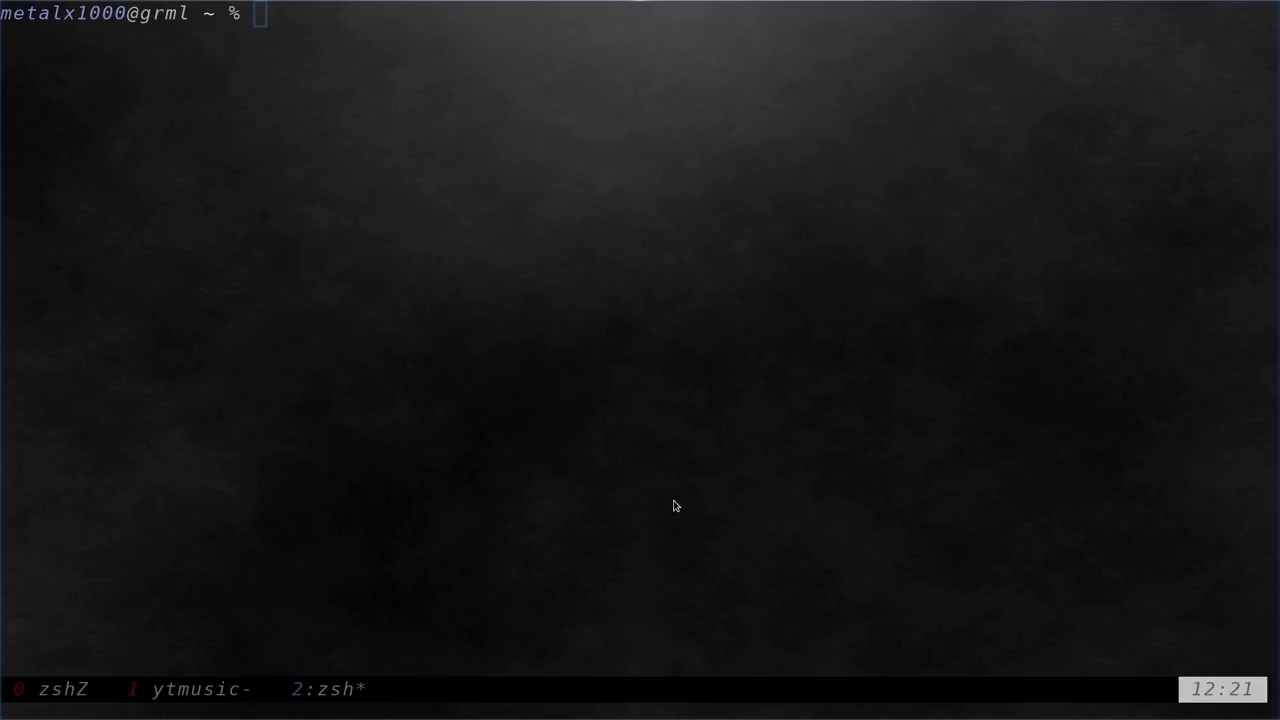
- Rerun curl cheat.sh/:list and scroll back through the listing in tmux copy mode
{"action": "type", "text": "curl cheat.sh/:list"}
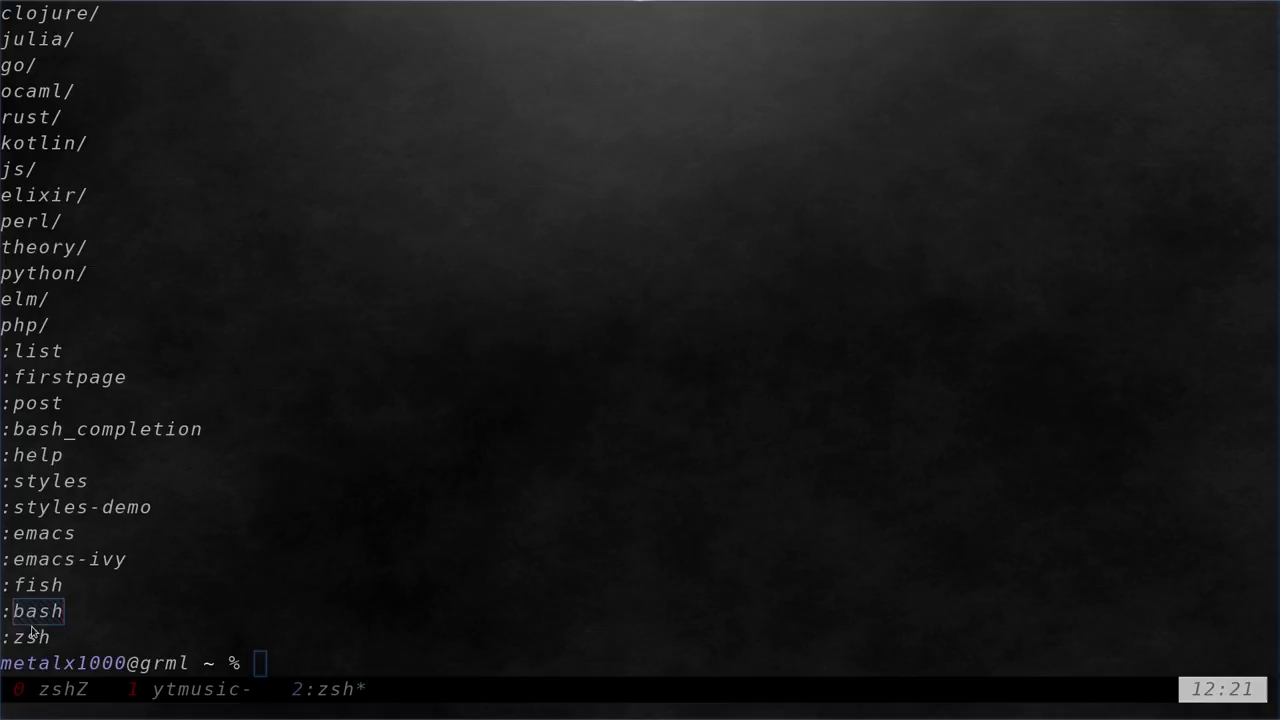
{"action": "key", "text": "Down"}
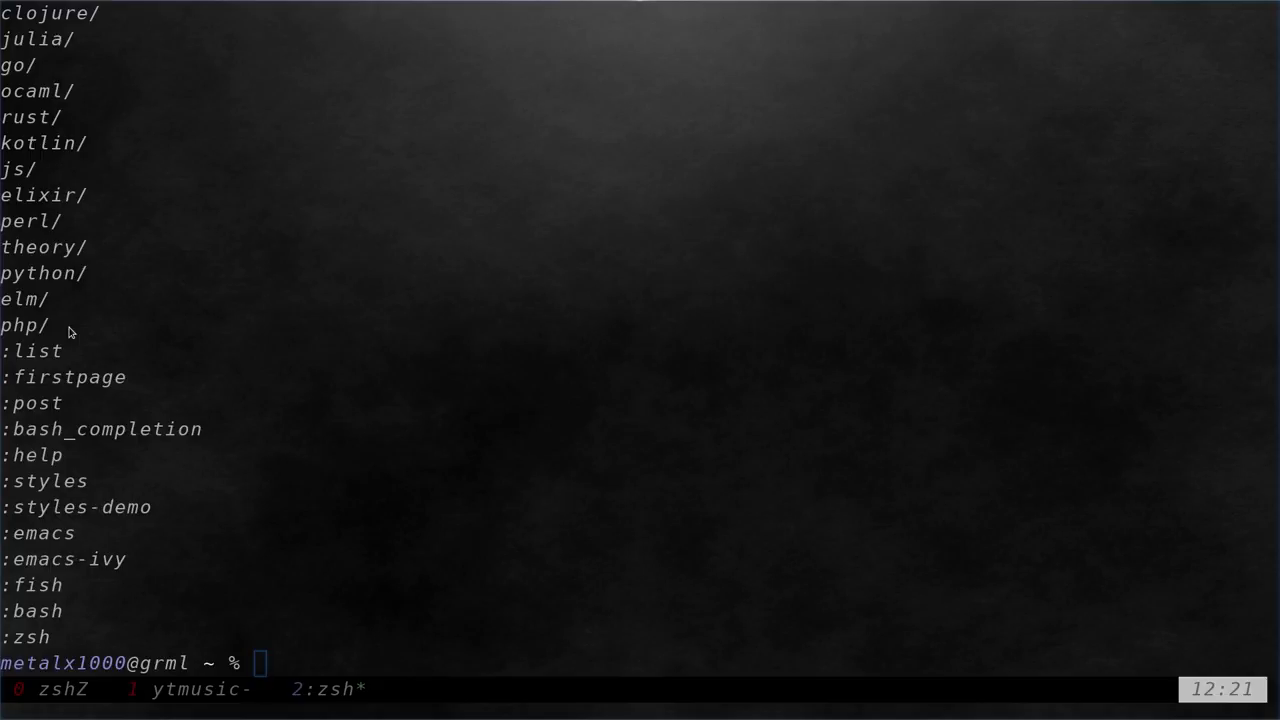
{"action": "key", "text": "ctrl+a"}
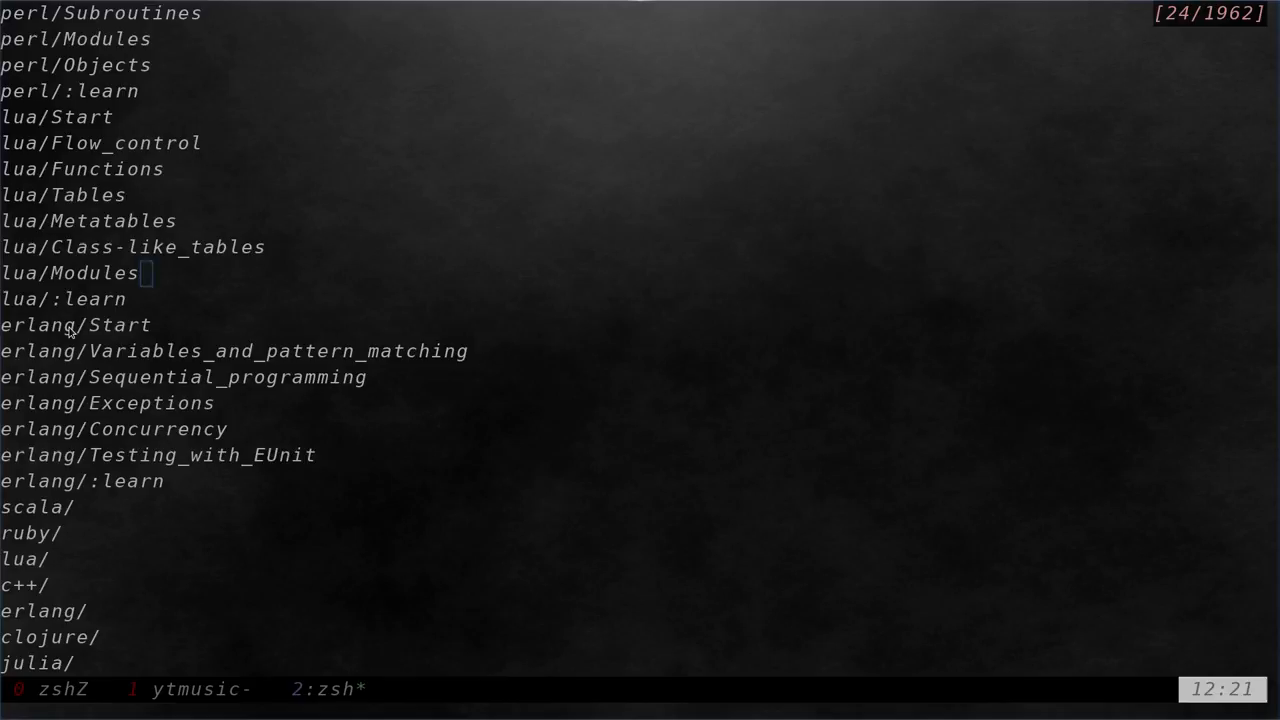
{"action": "scroll", "scroll_direction": "down", "scroll_amount": 3}
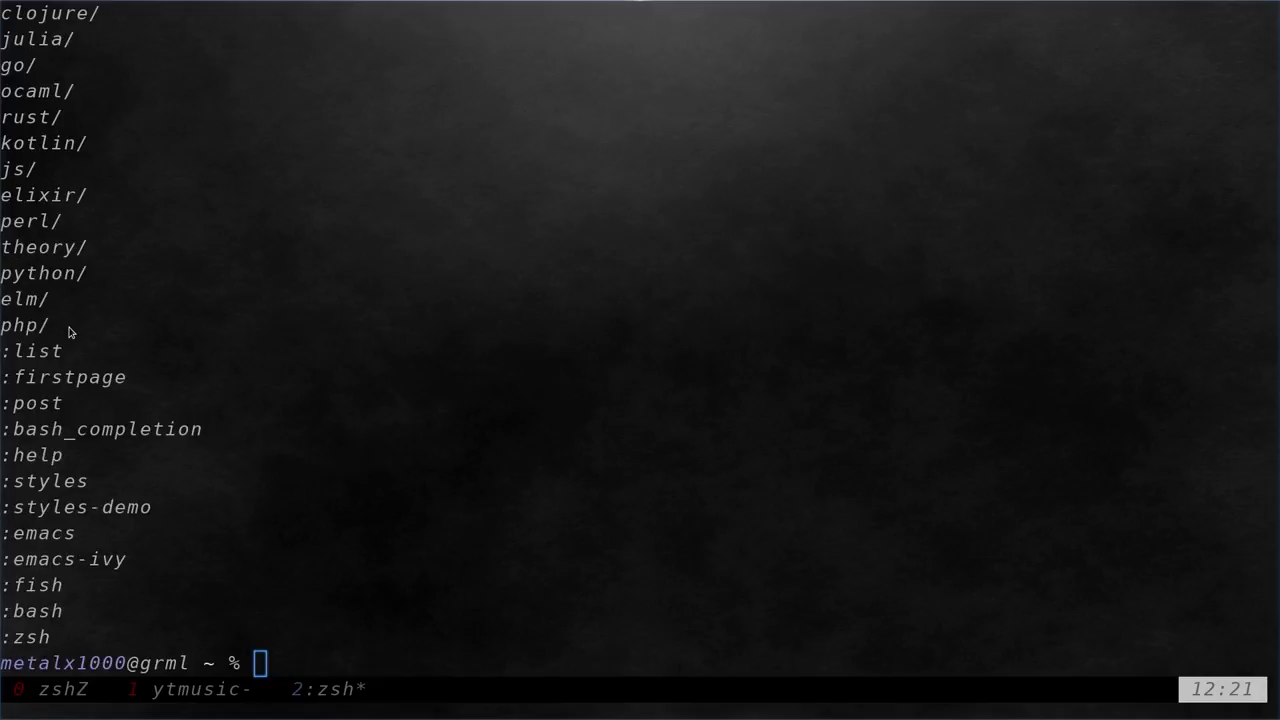
- Fetch the awk sheet with wget -qO- cheat.sh/awk, then try cheat.sh/sed
{"action": "type", "text": "wget -q"}
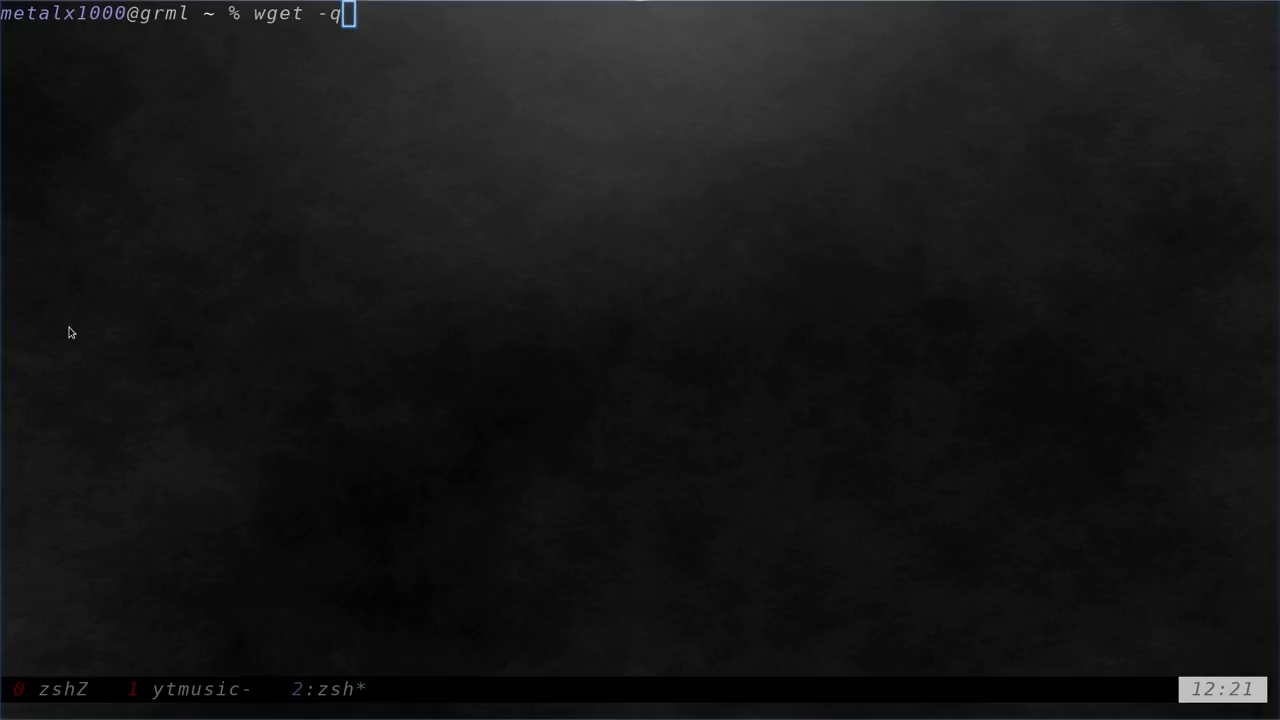
{"action": "type", "text": "O-"}
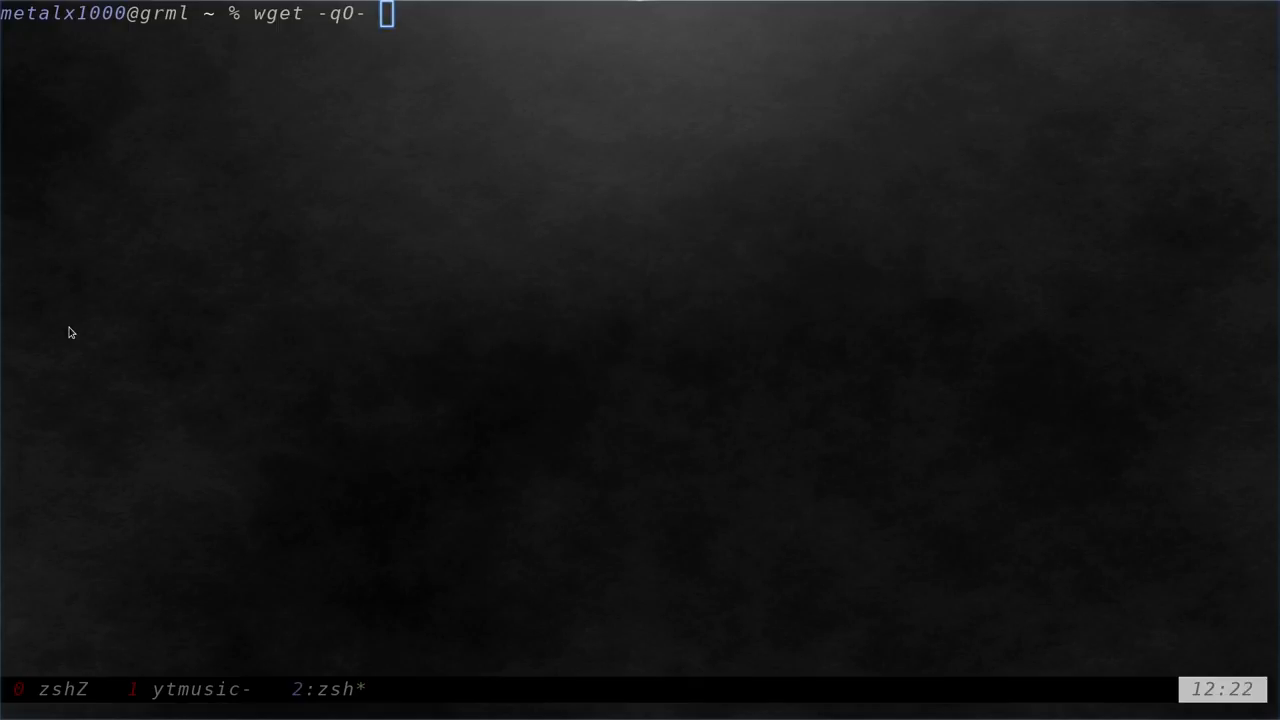
{"action": "type", "text": "cheat"}
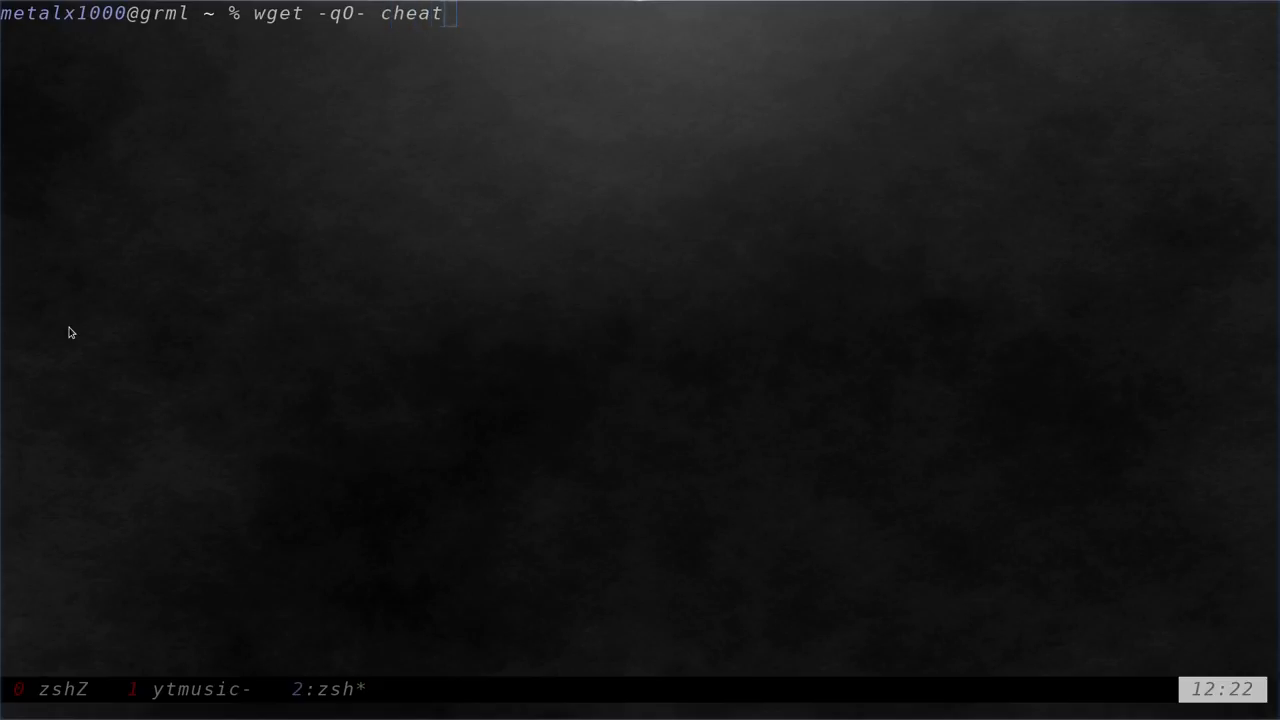
{"action": "type", "text": ".sh/"}
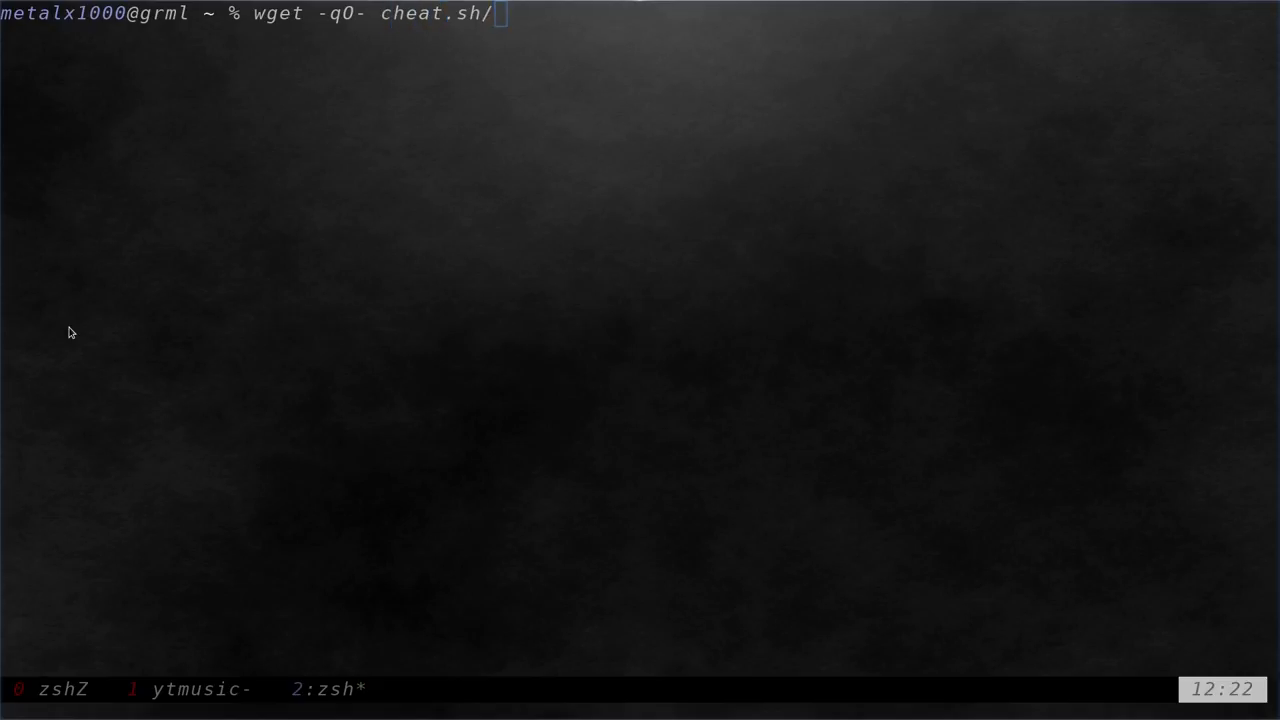
{"action": "type", "text": "awk"}
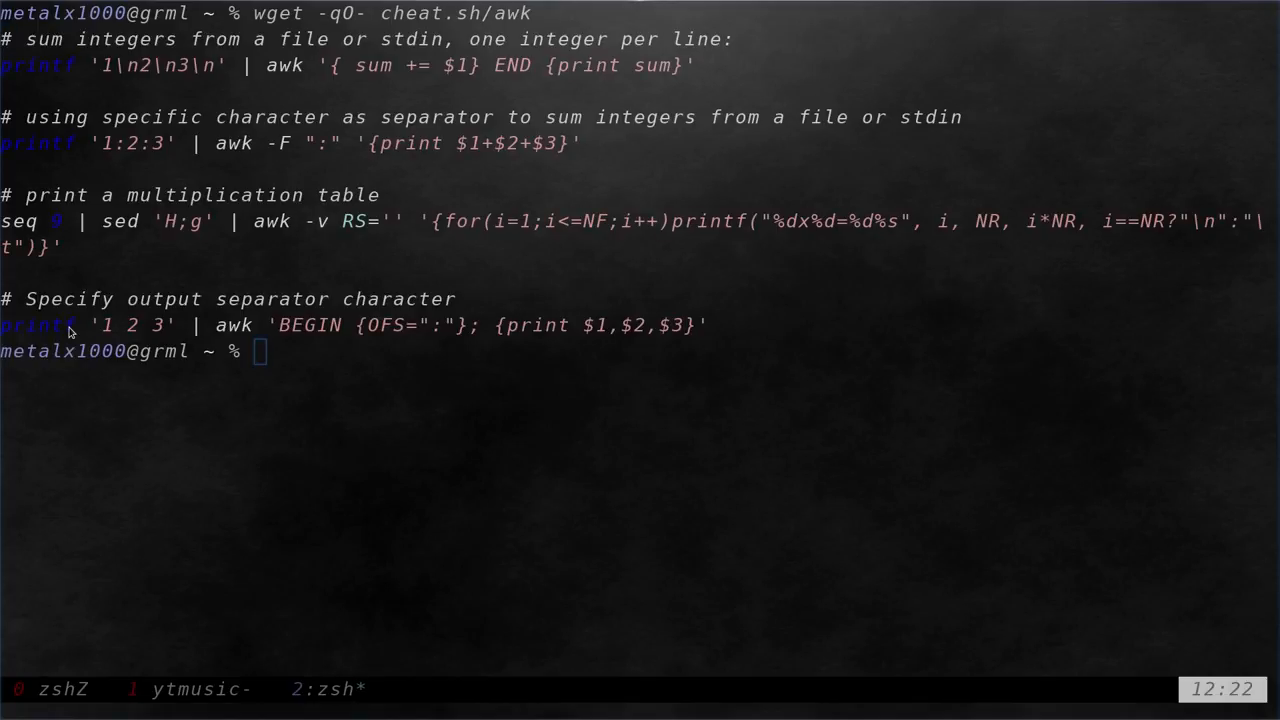
{"action": "type", "text": "wget -qO- cheat.sh/sed"}
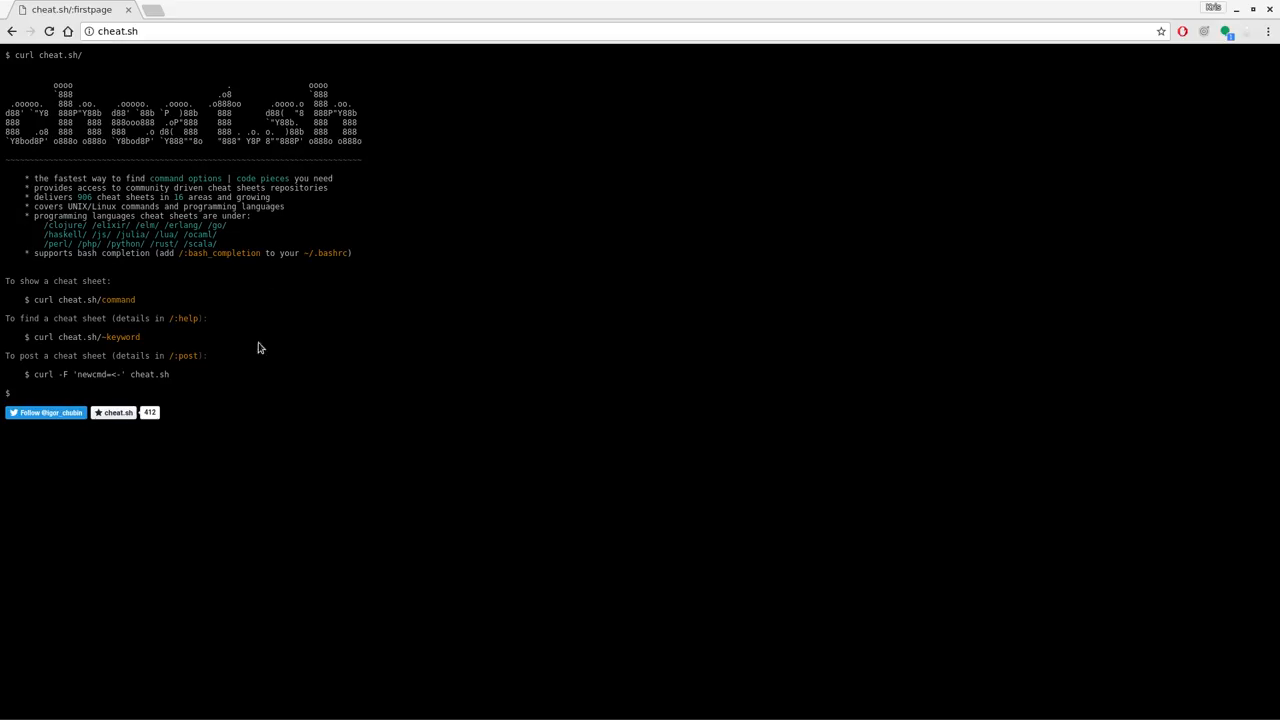
{"action": "mouse_move", "coordinate": [458, 288]}
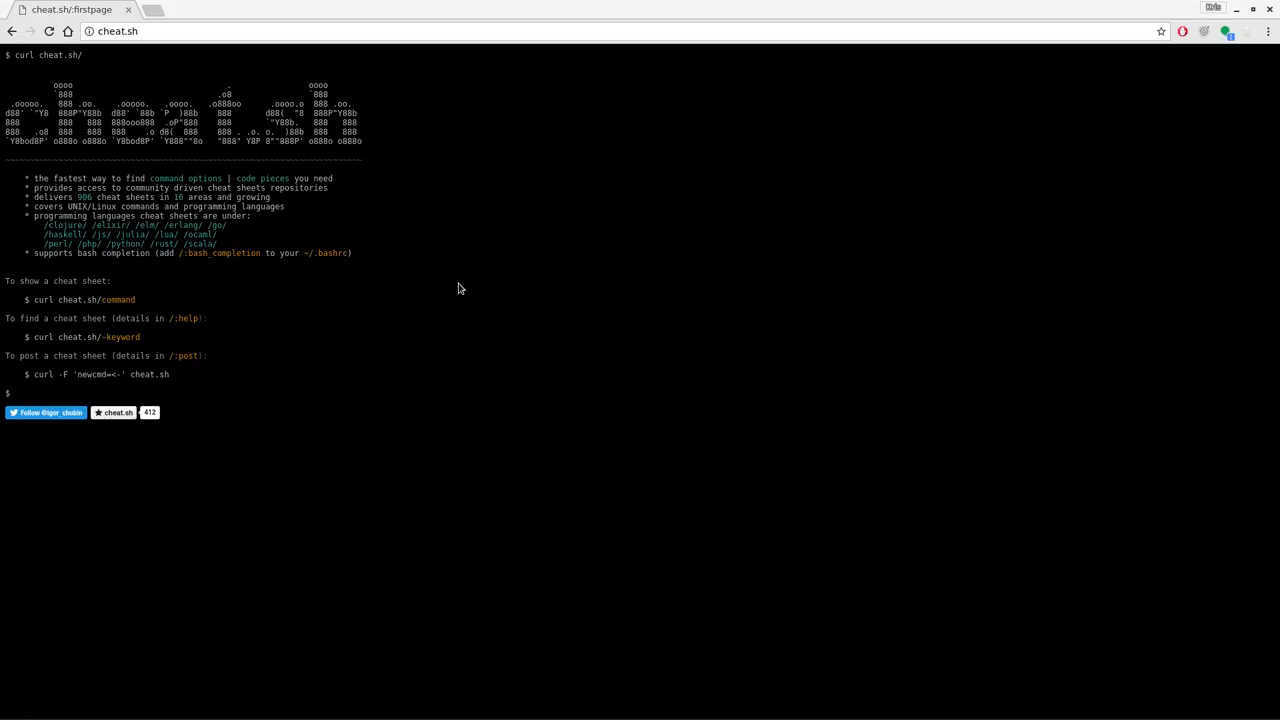